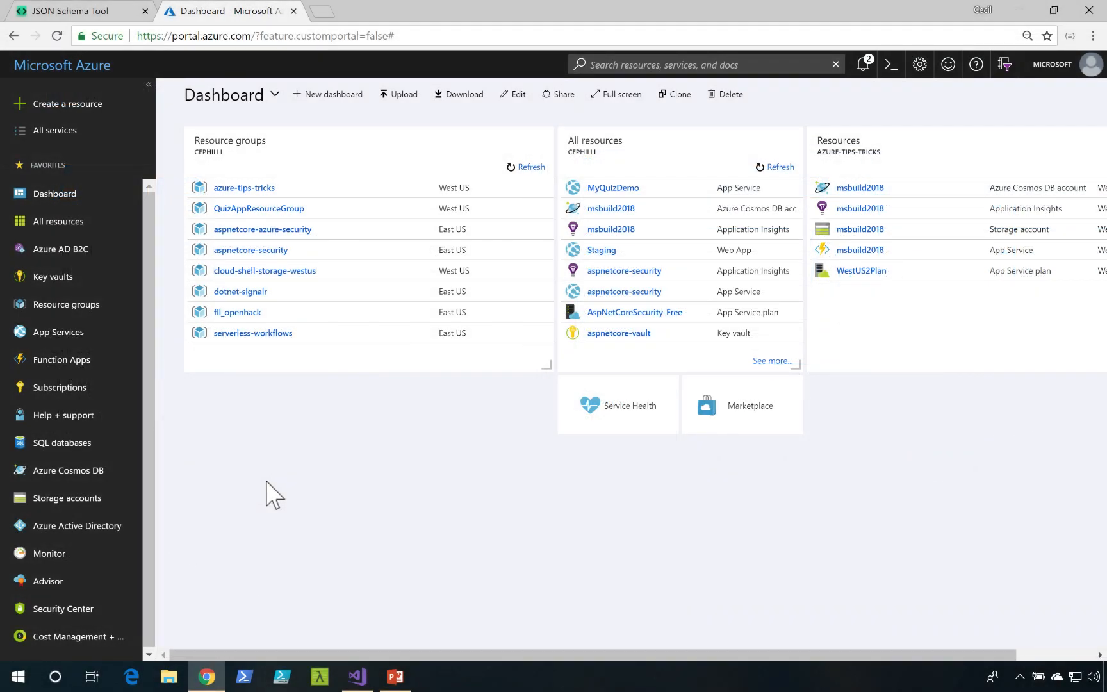
mouse_move(121, 207)
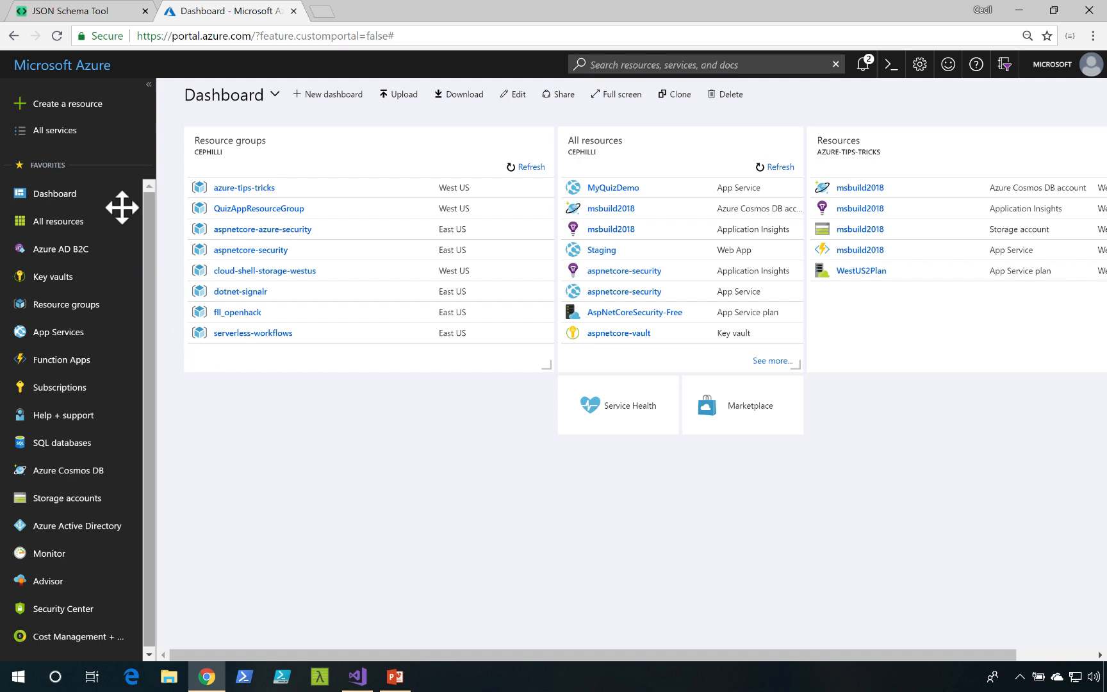
- Search the marketplace for 'Logic app' and open the Logic App offering
left_click(66, 104)
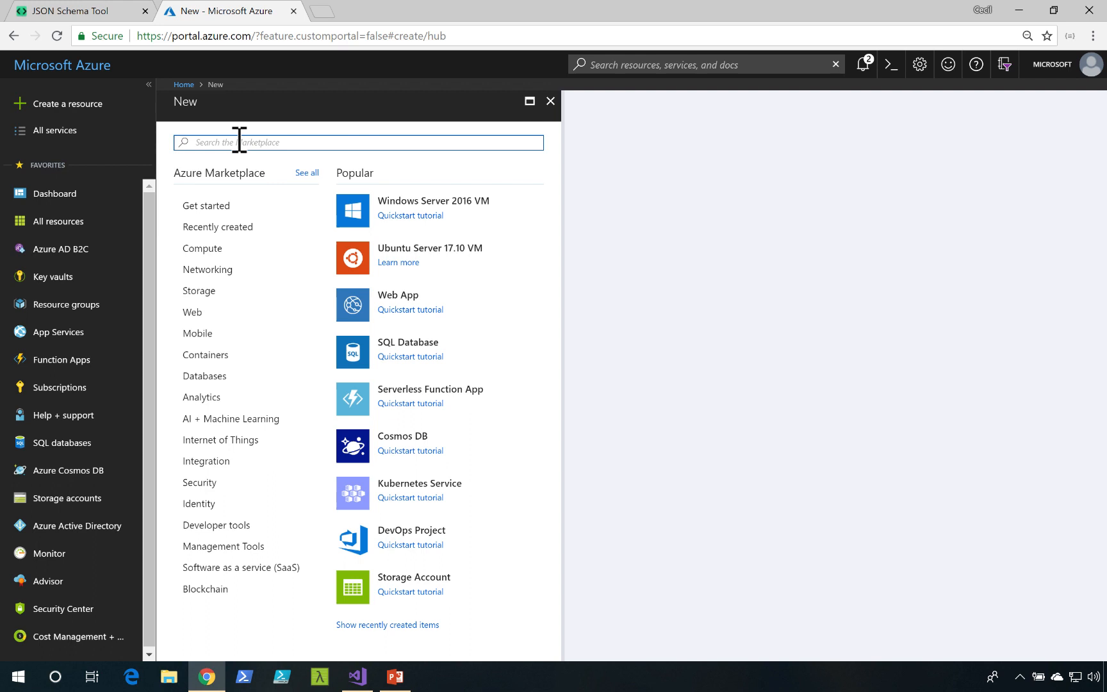
type("Logic app")
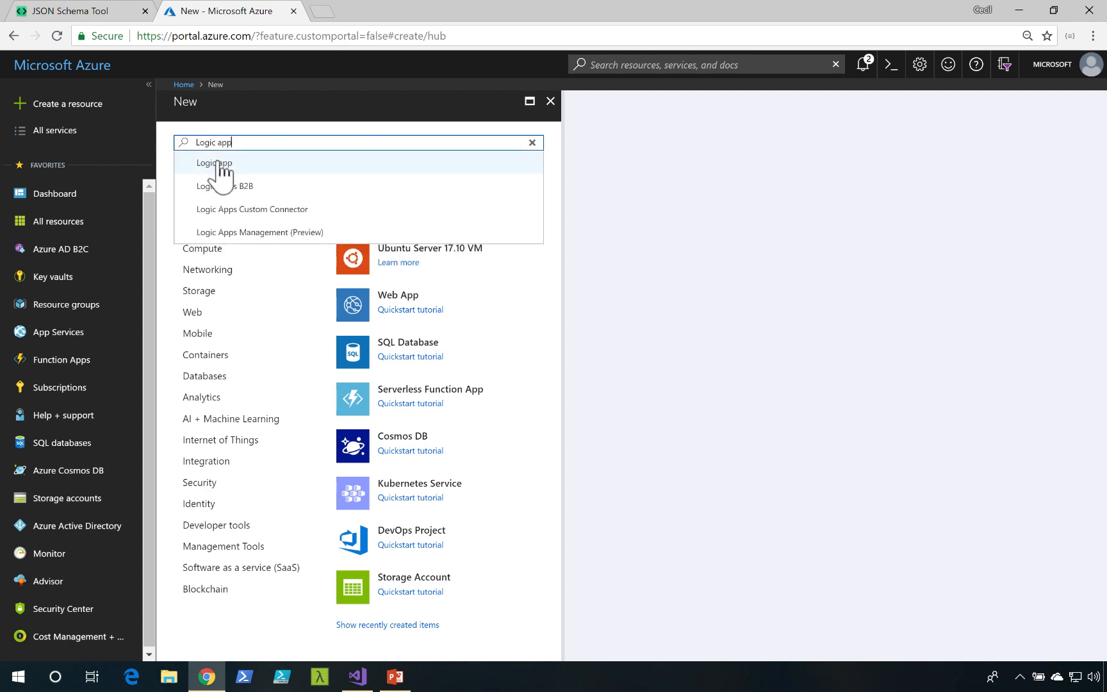
left_click(214, 163)
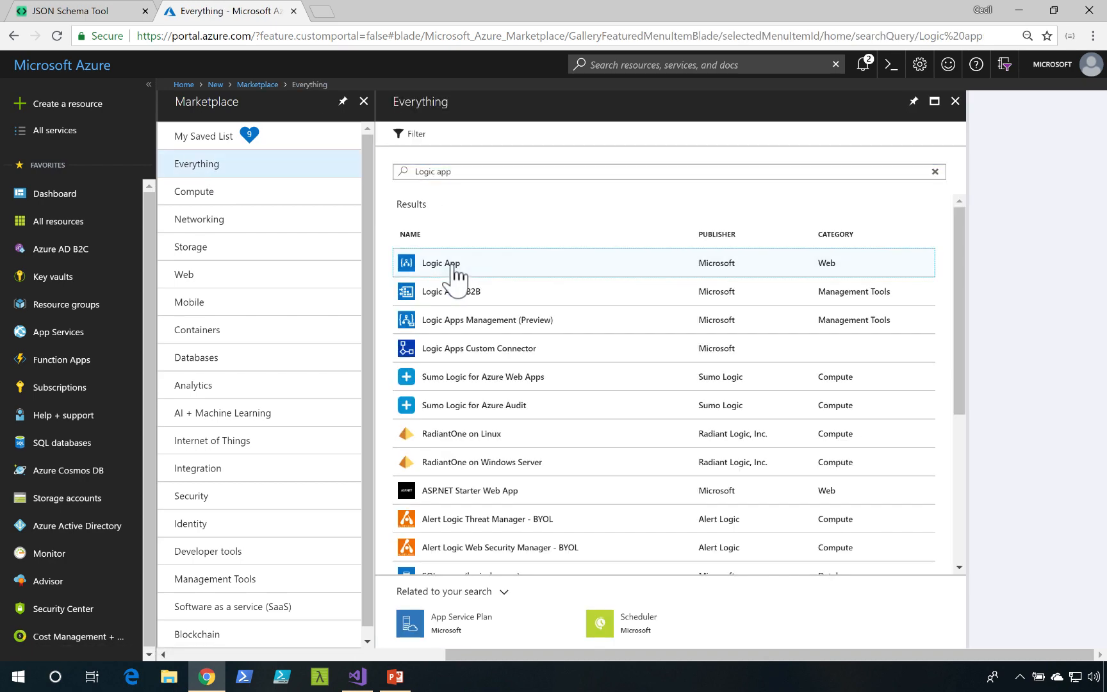
left_click(441, 263)
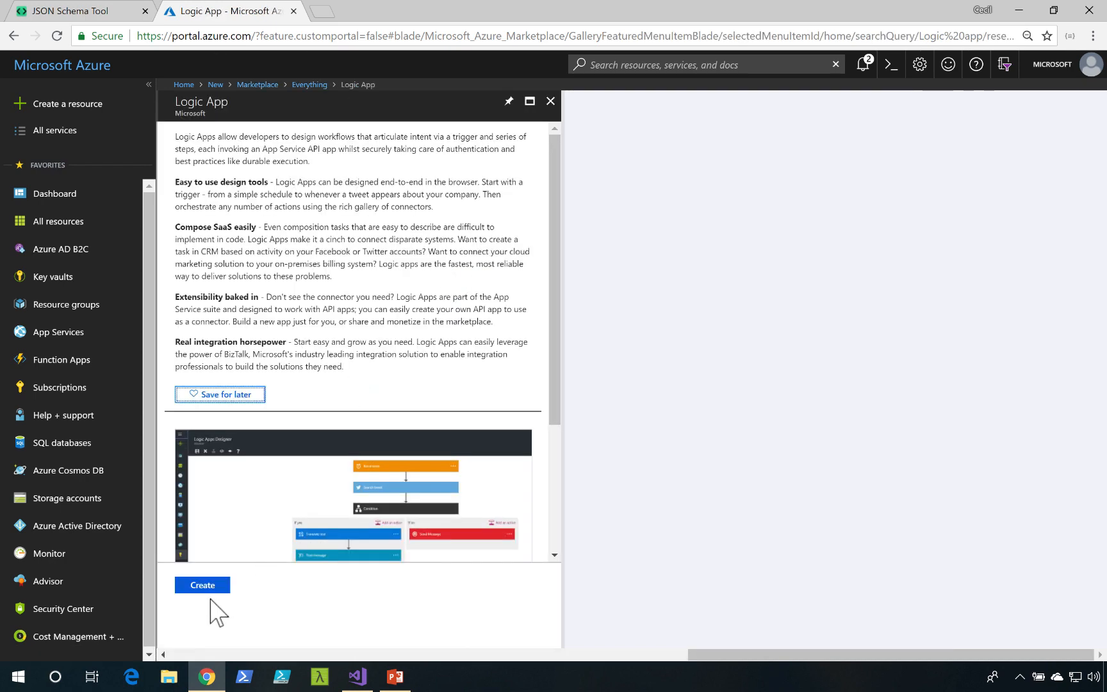
- Create a Logic App named twitterlogicapp in existing group azure-tips-tricks, East US
left_click(202, 585)
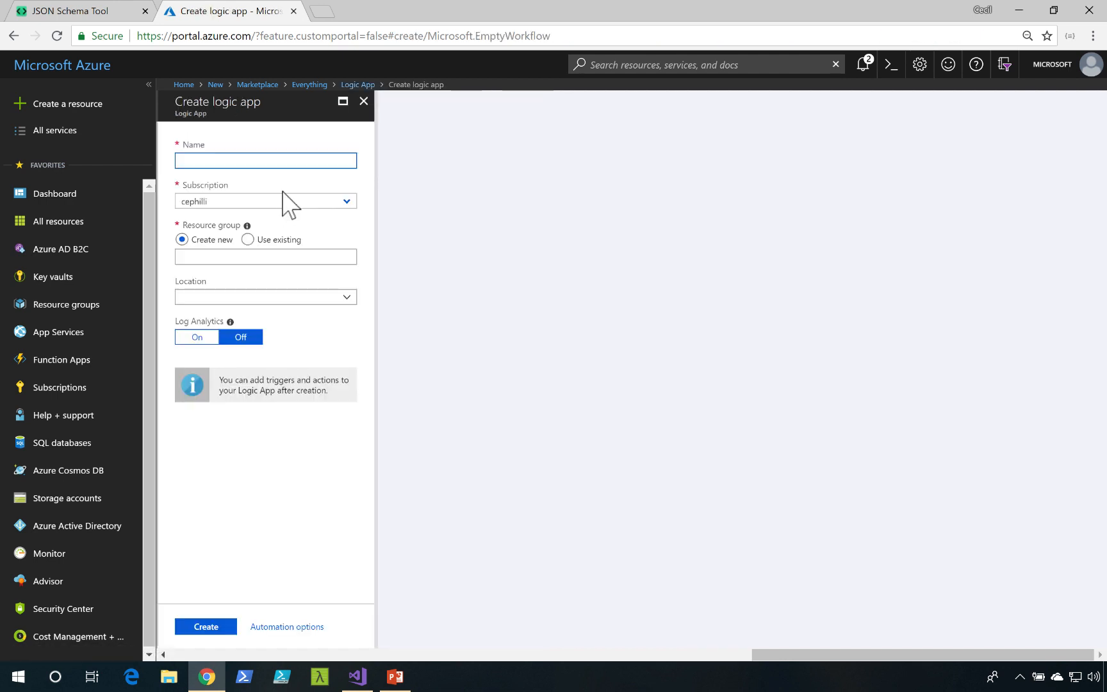
mouse_move(265, 160)
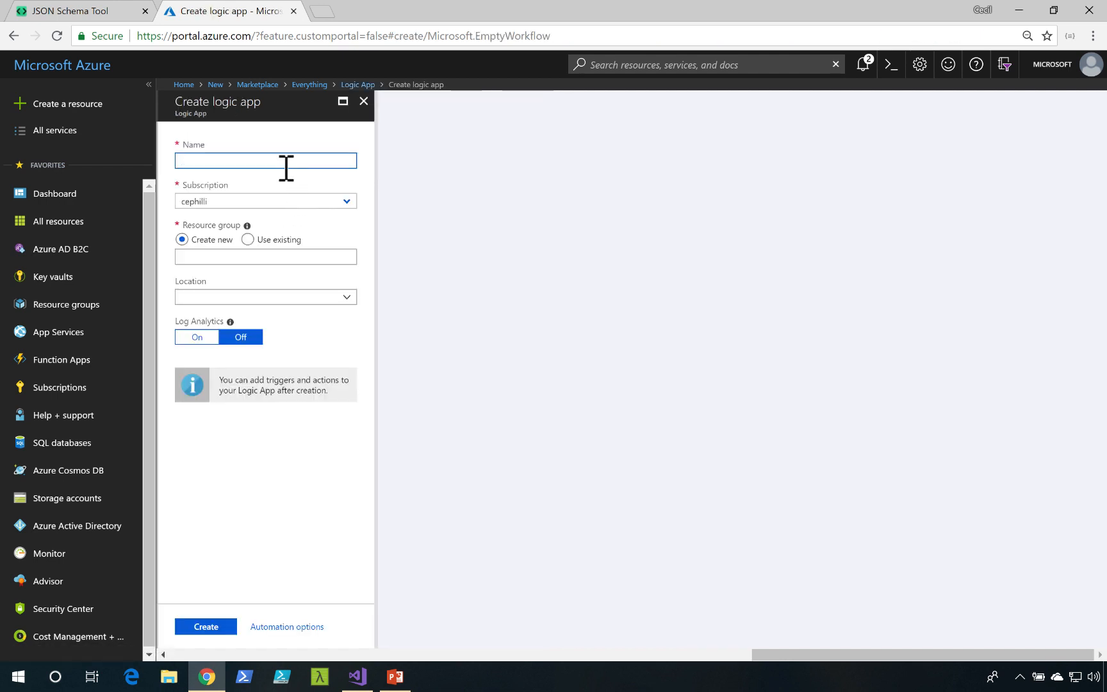
type("twitter")
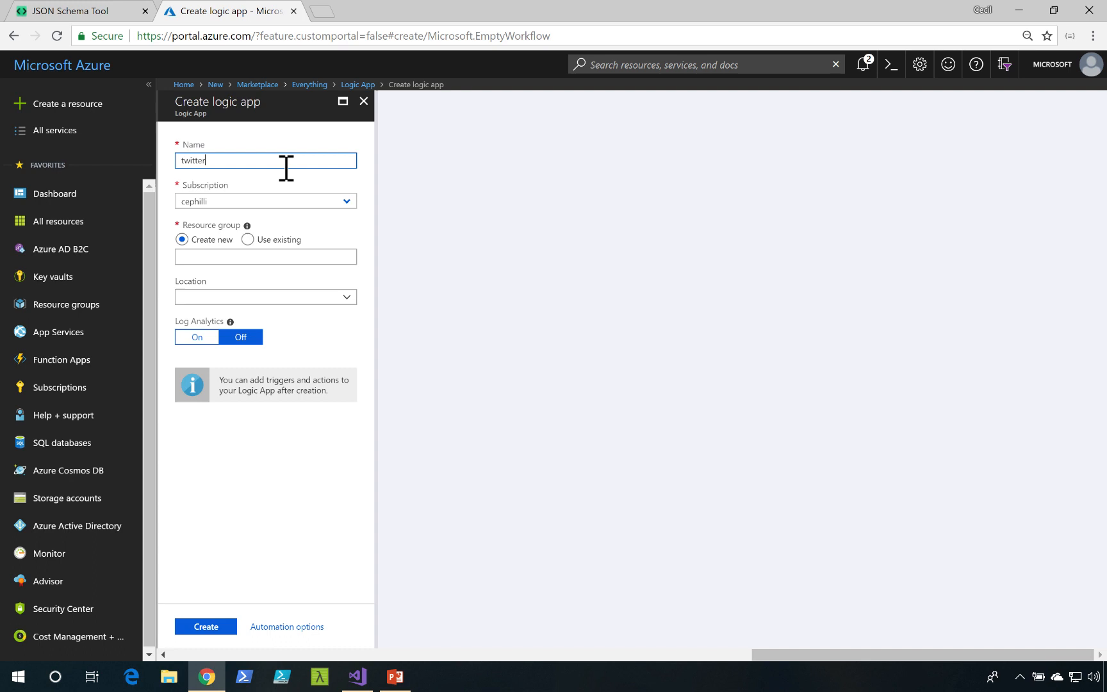
type("logic")
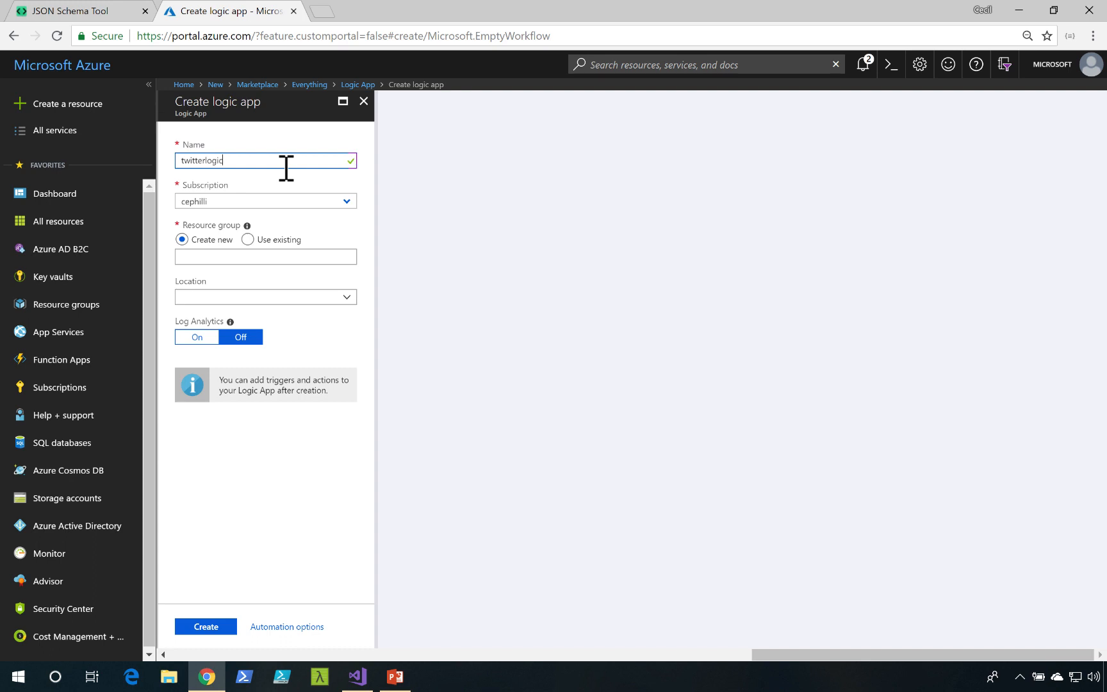
left_click(248, 240)
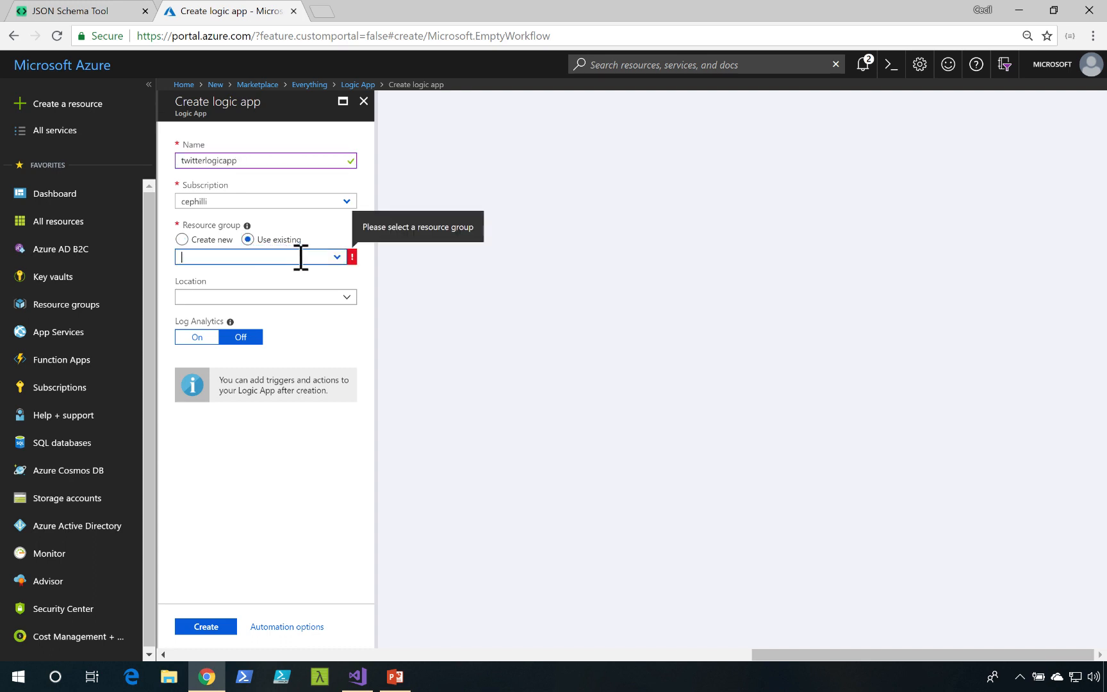
left_click(337, 256)
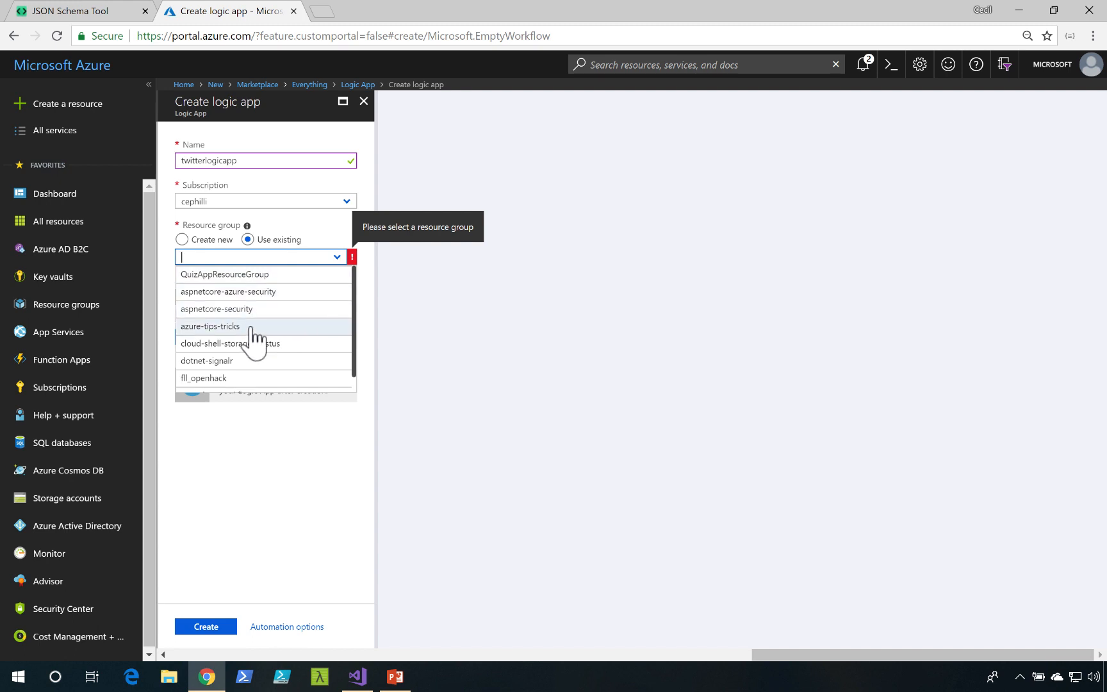
left_click(209, 326)
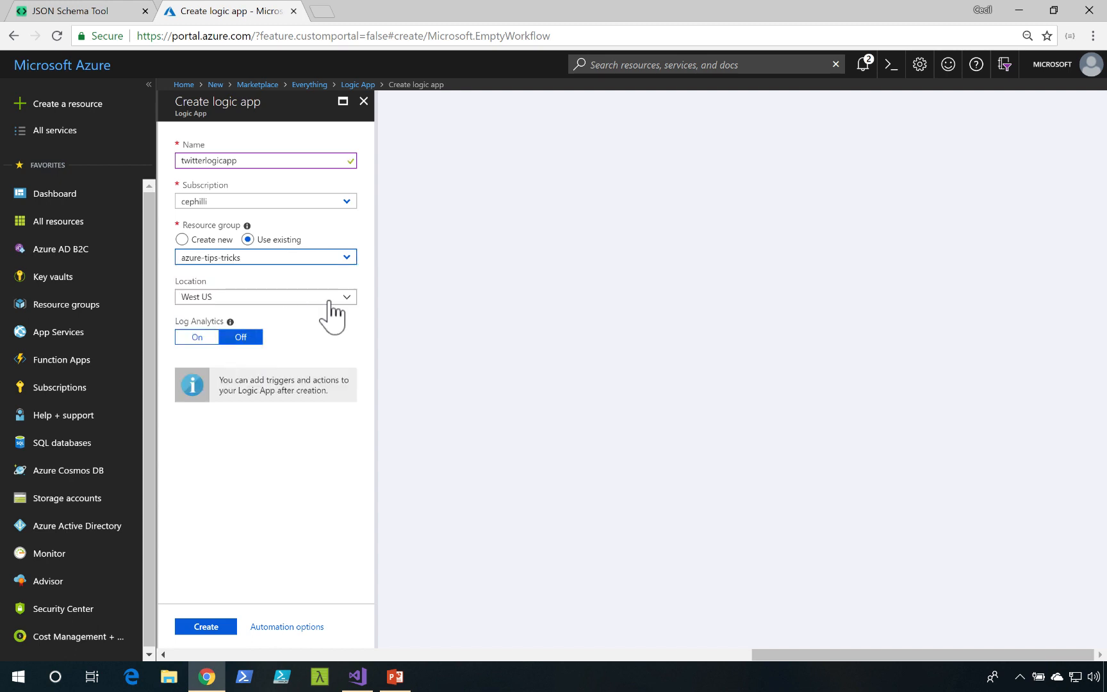
left_click(264, 297)
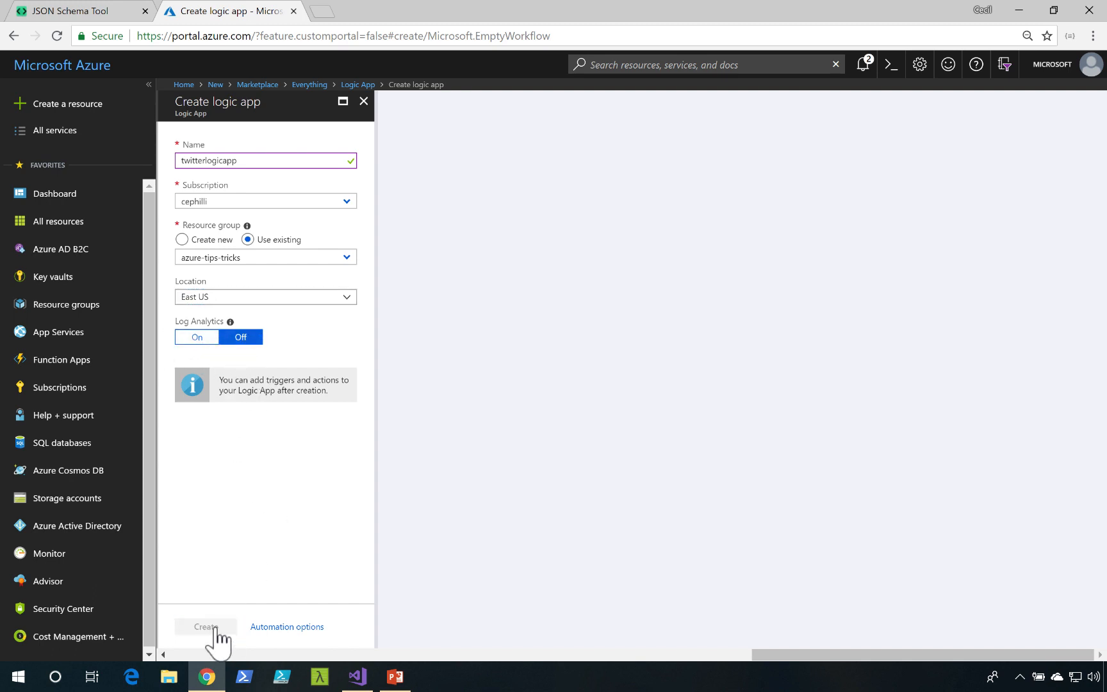
left_click(205, 627)
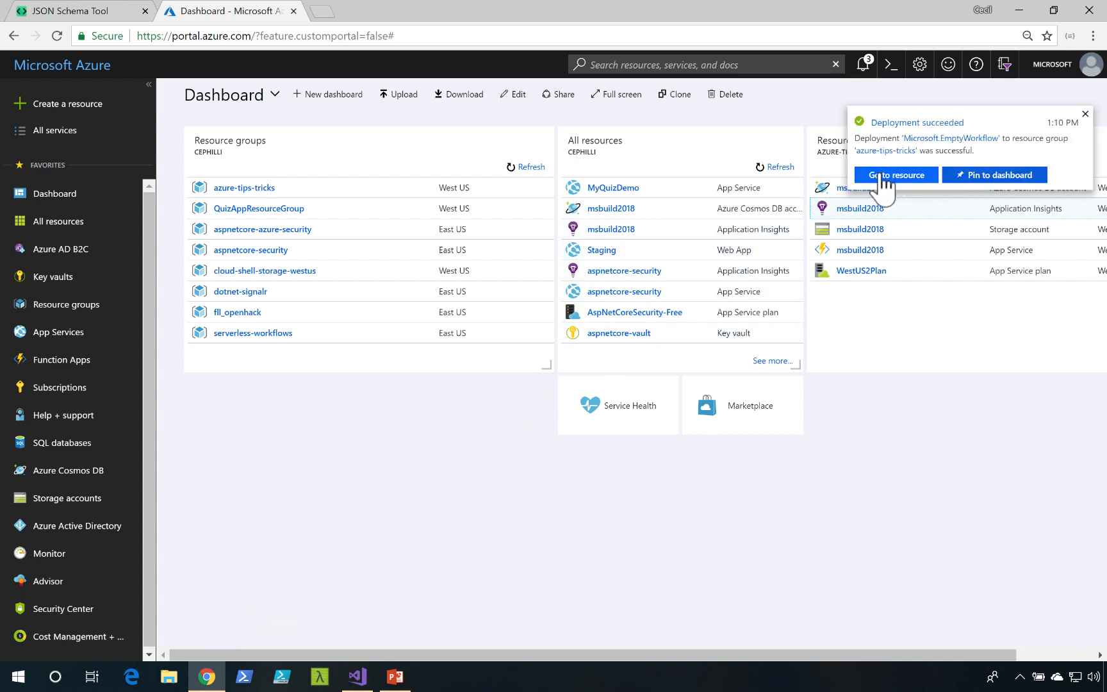
- Open twitterlogicapp in Logic Apps Designer and pick the 'When a HTTP request is received' trigger
left_click(894, 174)
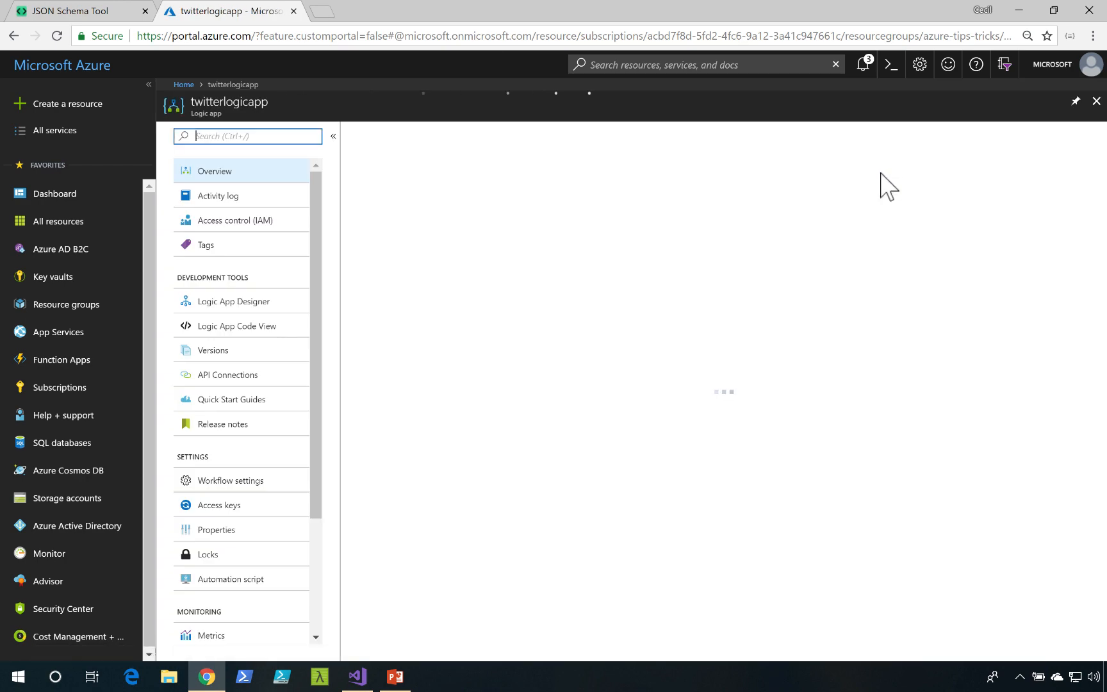
left_click(234, 301)
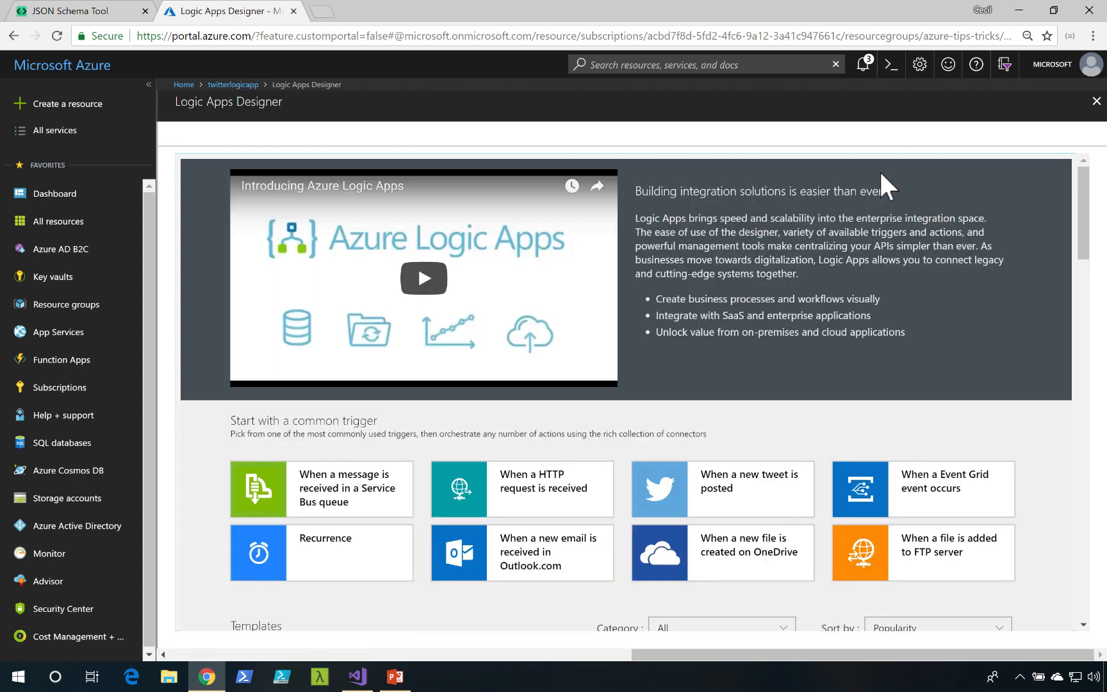
mouse_move(846, 207)
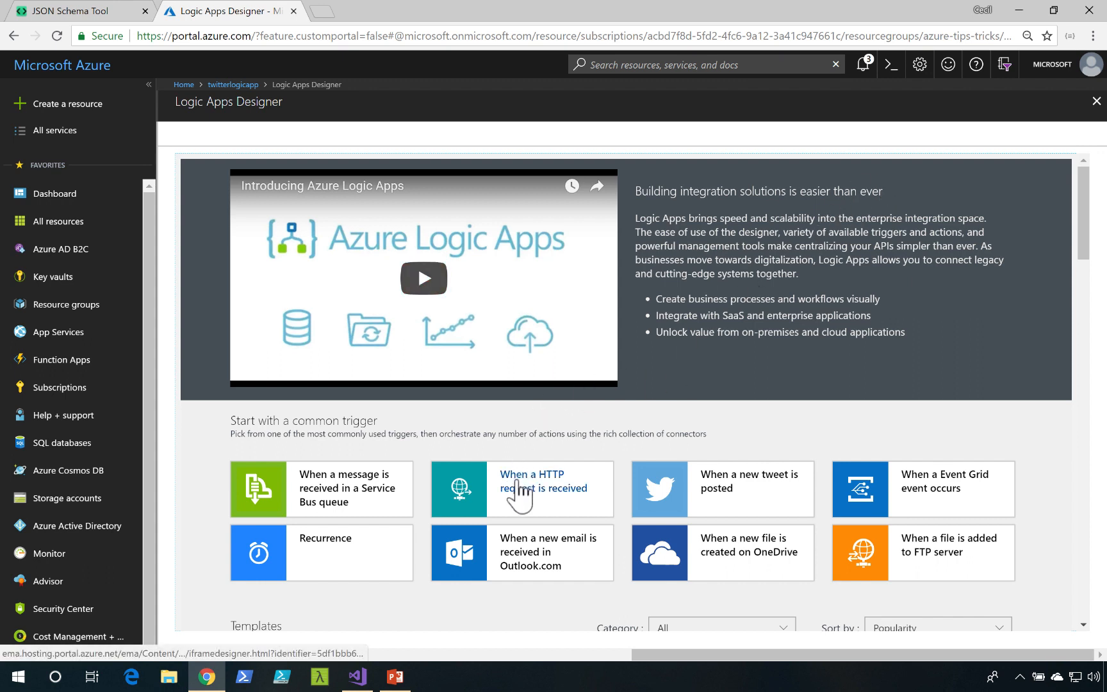
mouse_move(508, 505)
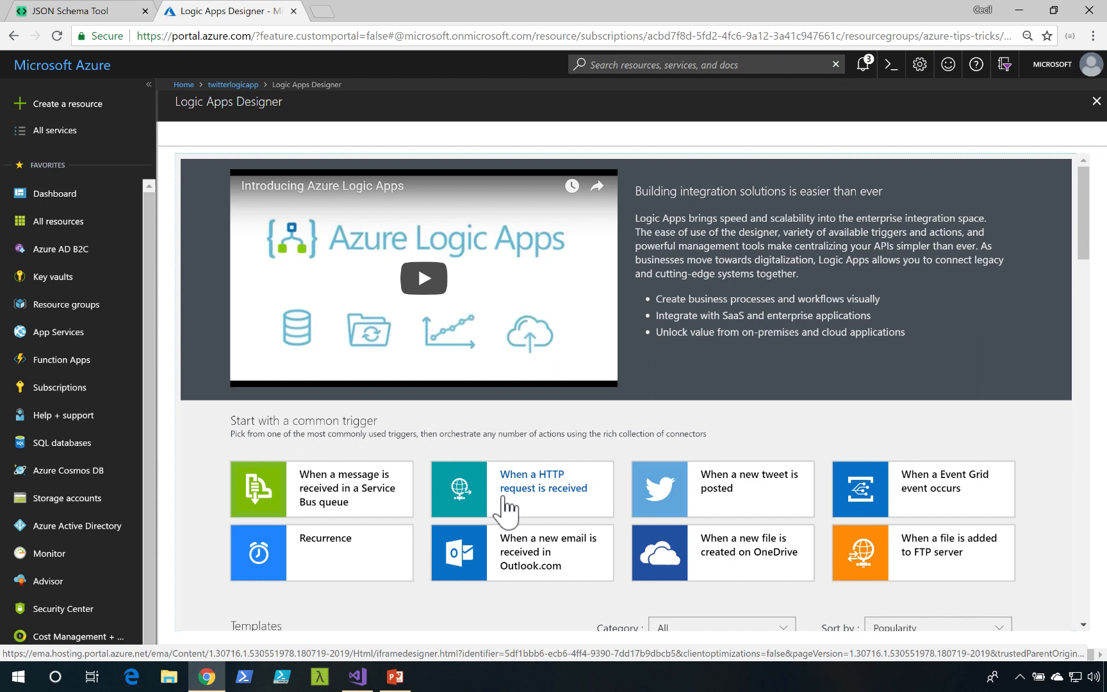
left_click(521, 488)
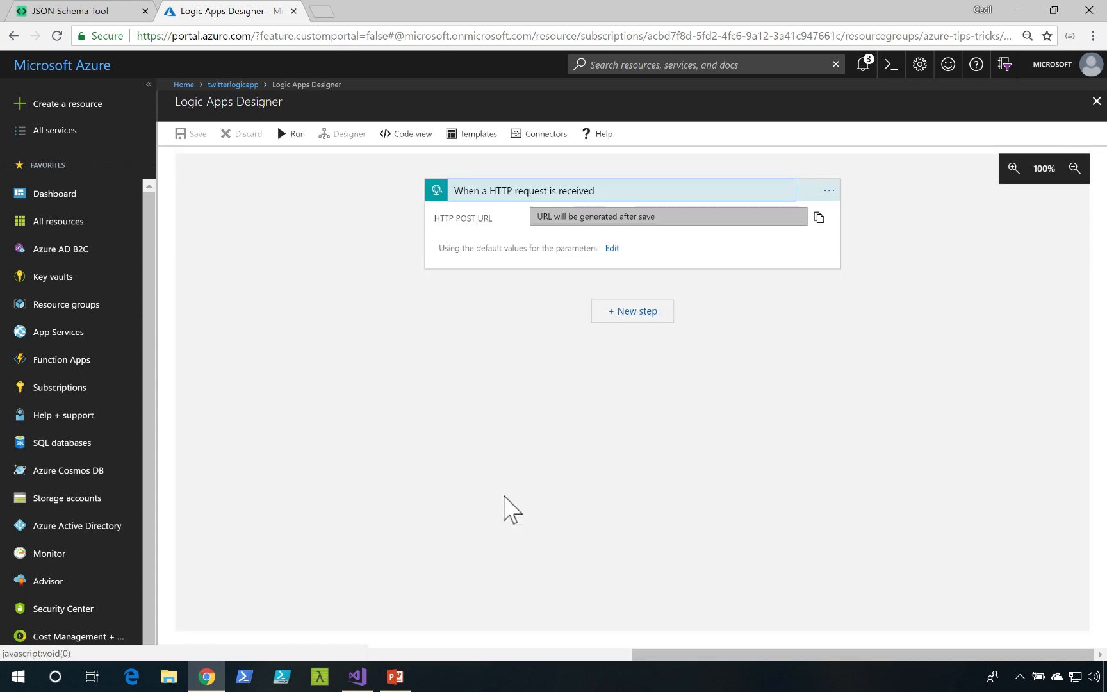
mouse_move(523, 344)
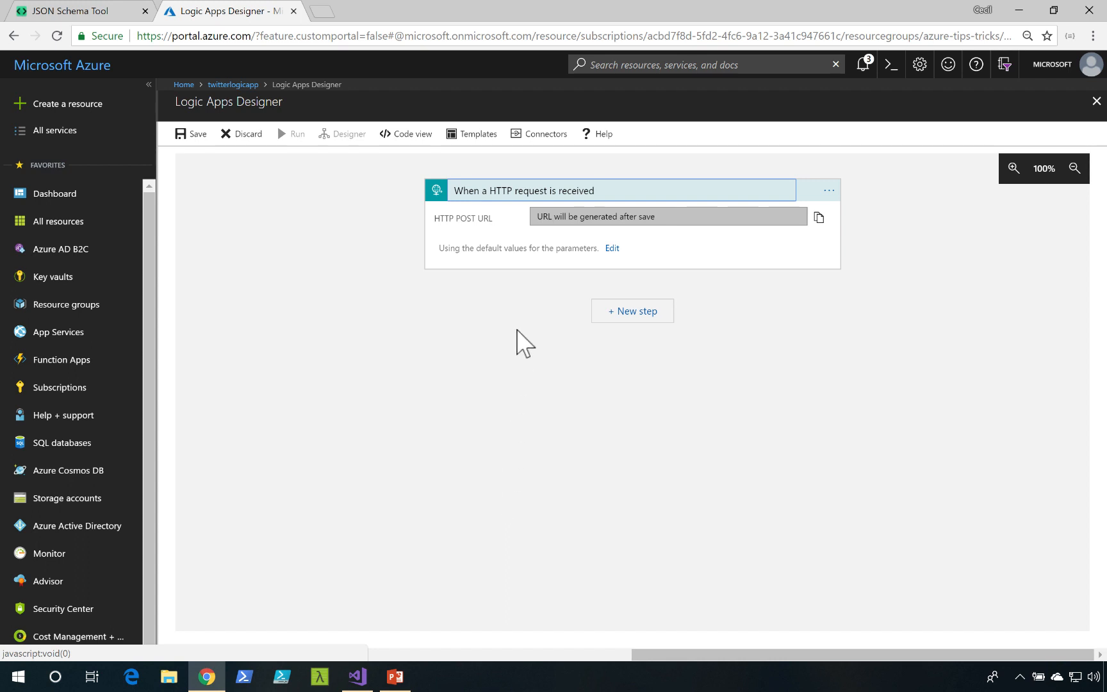
mouse_move(565, 240)
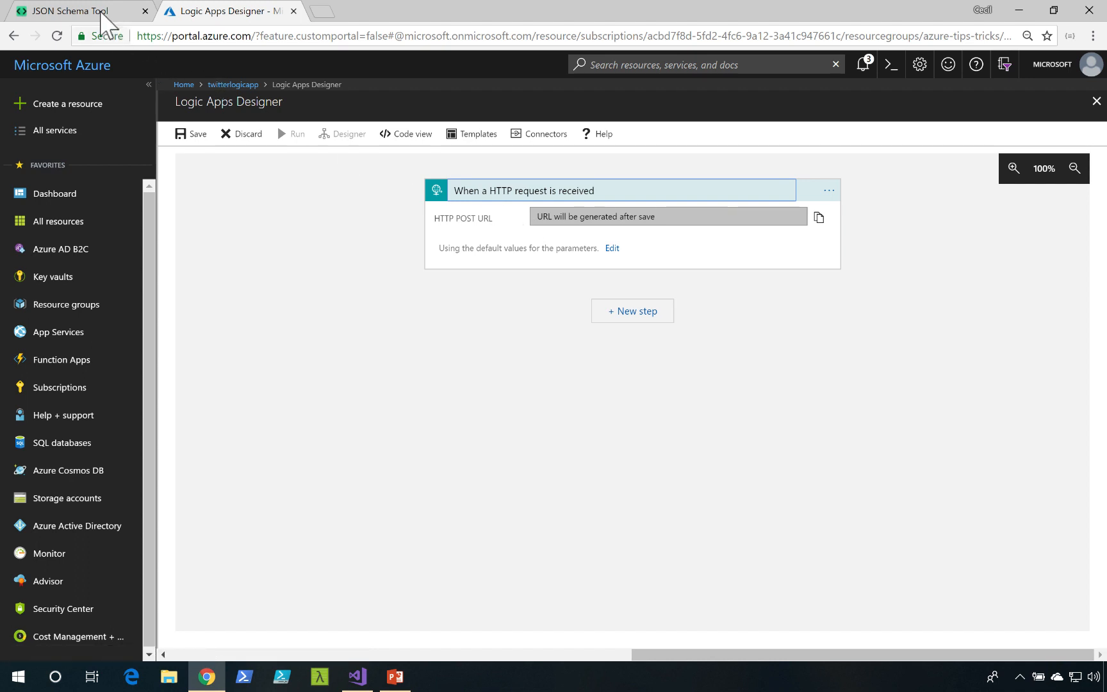
left_click(71, 11)
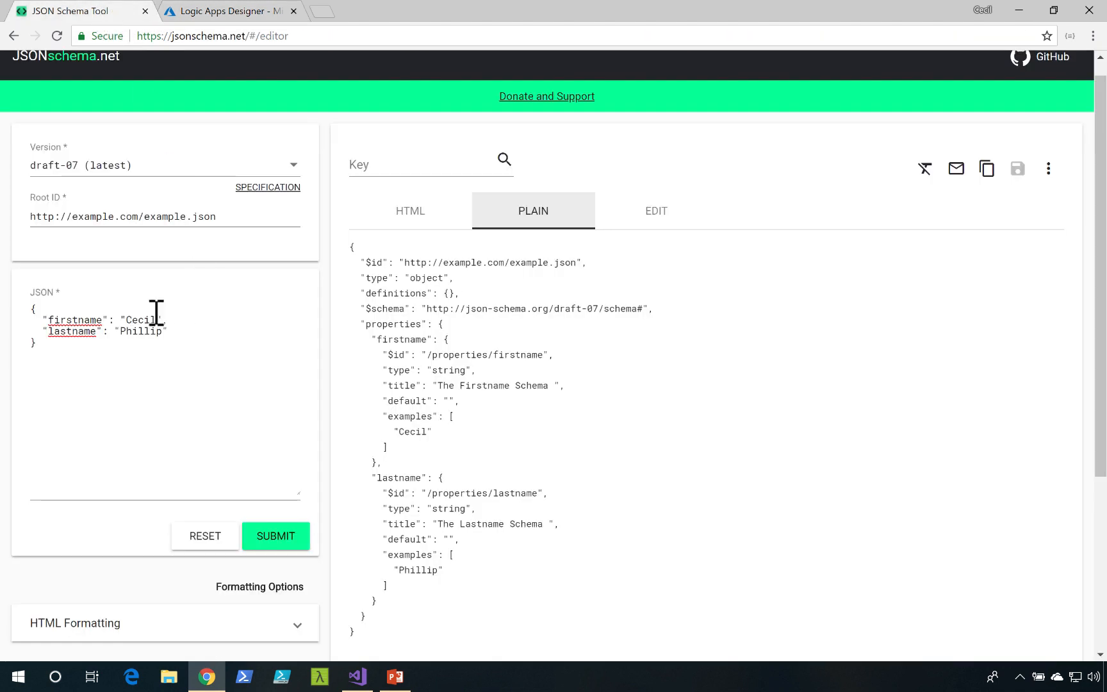
- Replace the sample with an empty "message" property, generate its schema, and copy it
triple_click(102, 319)
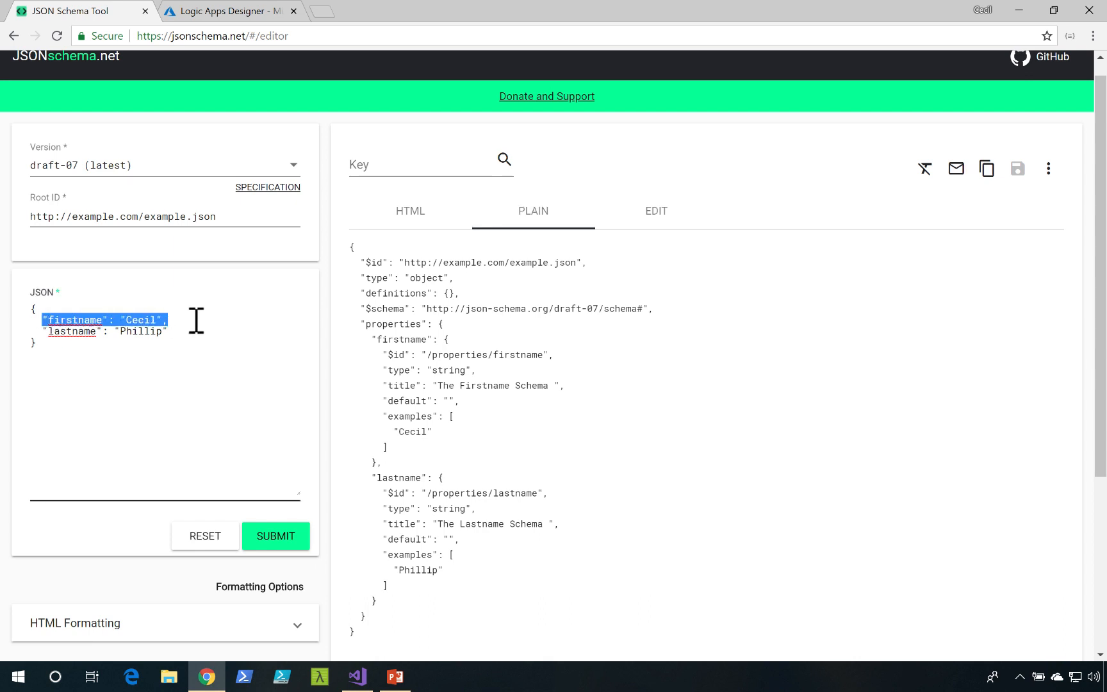
key("Delete")
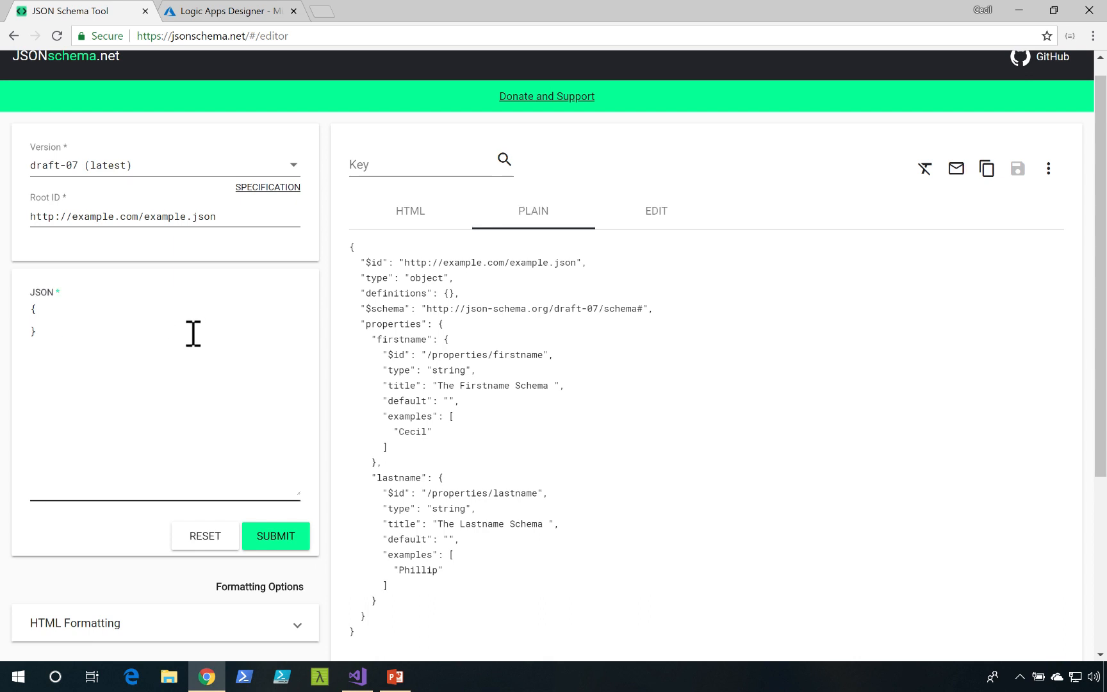
type("\"m\"")
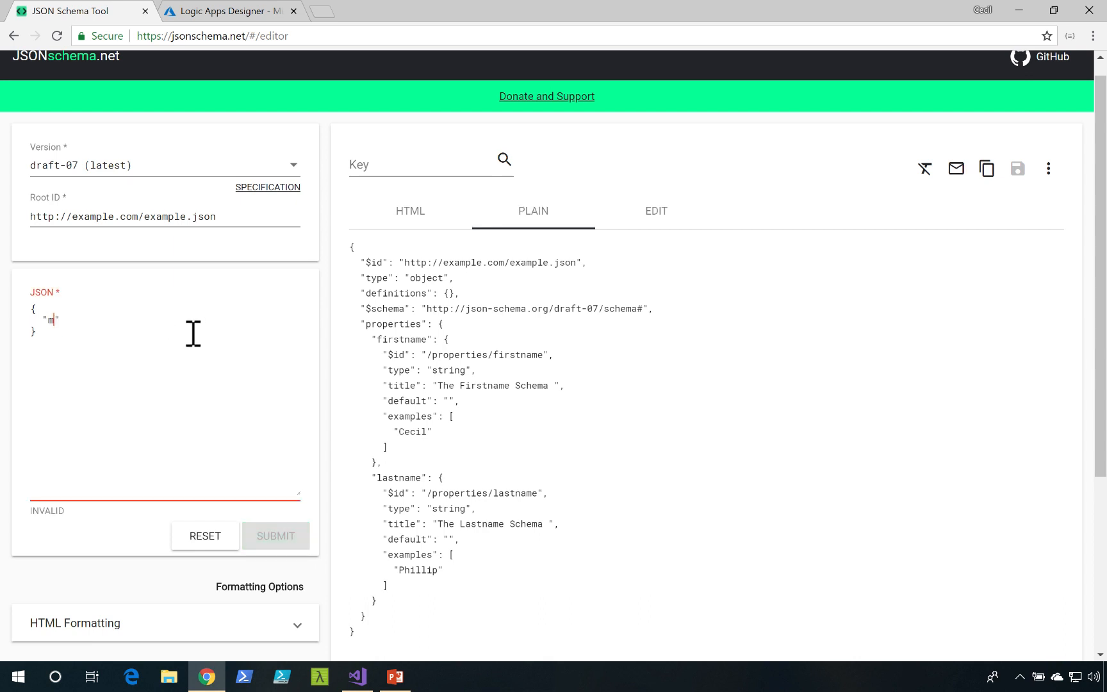
type("essage\" : \"\"")
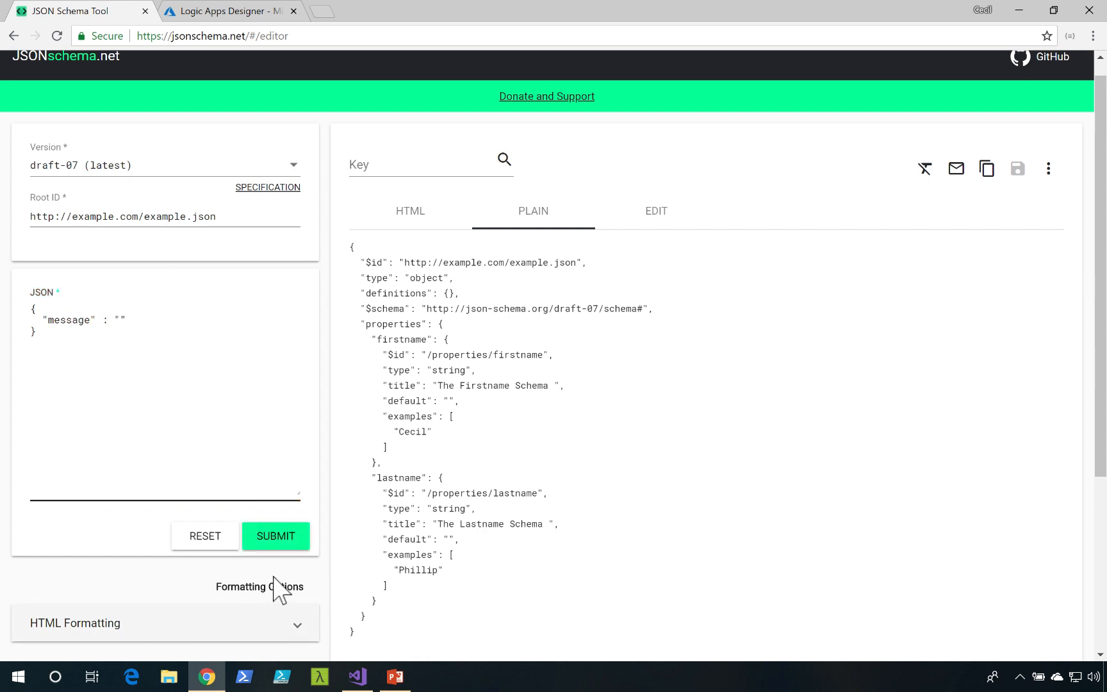
left_click(276, 536)
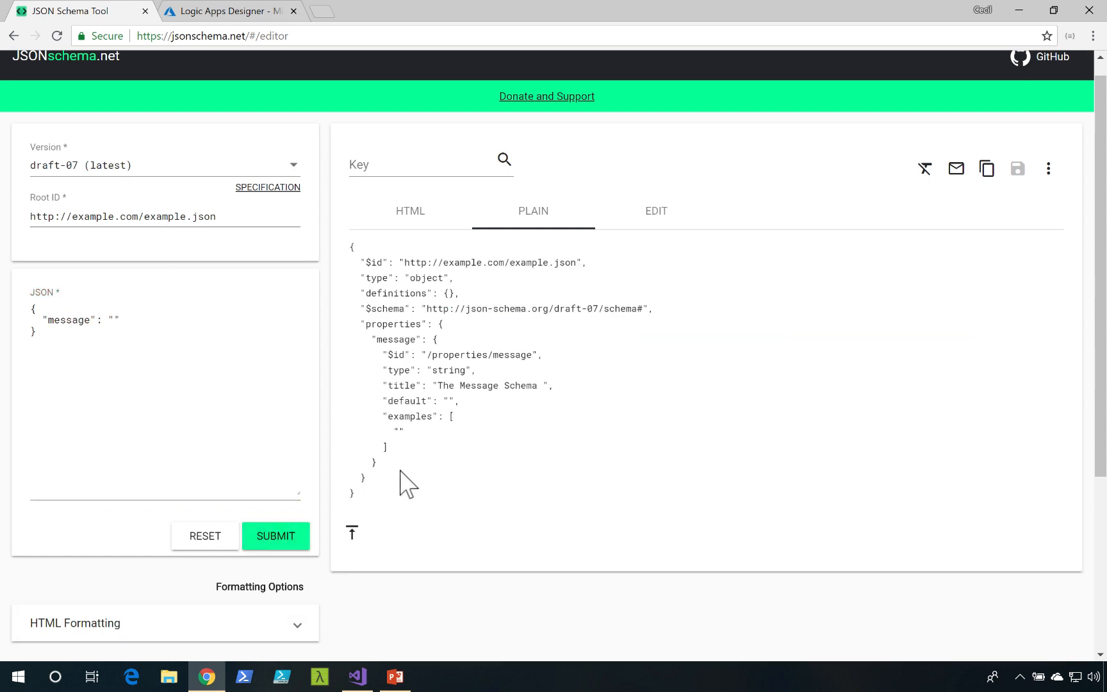
mouse_move(653, 211)
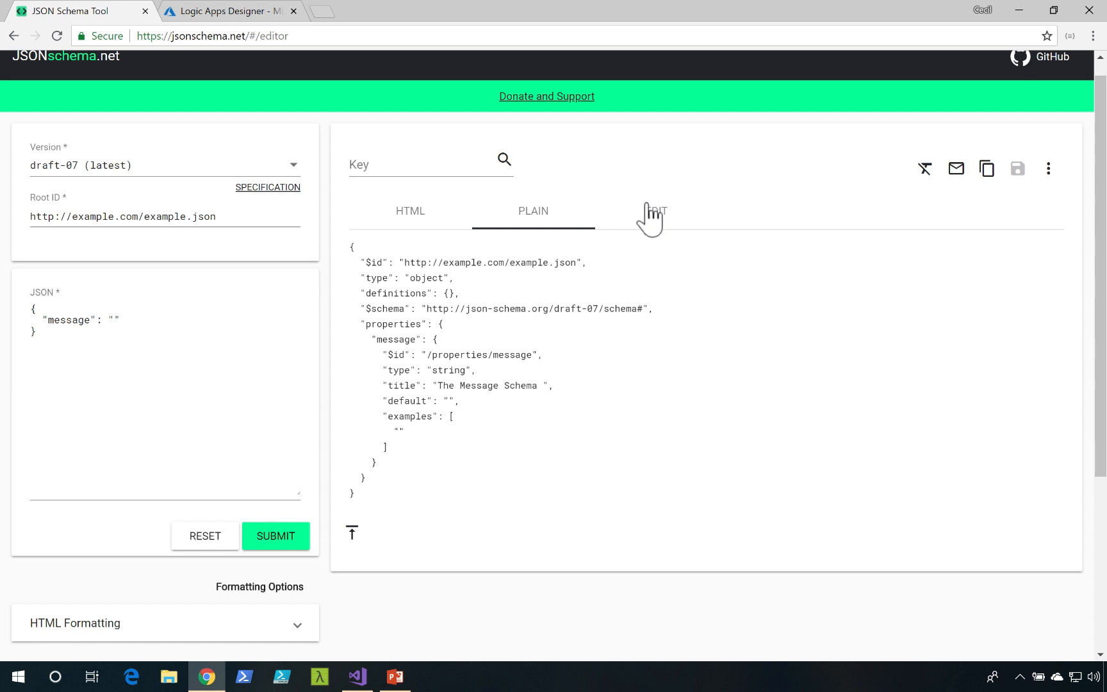
mouse_move(988, 169)
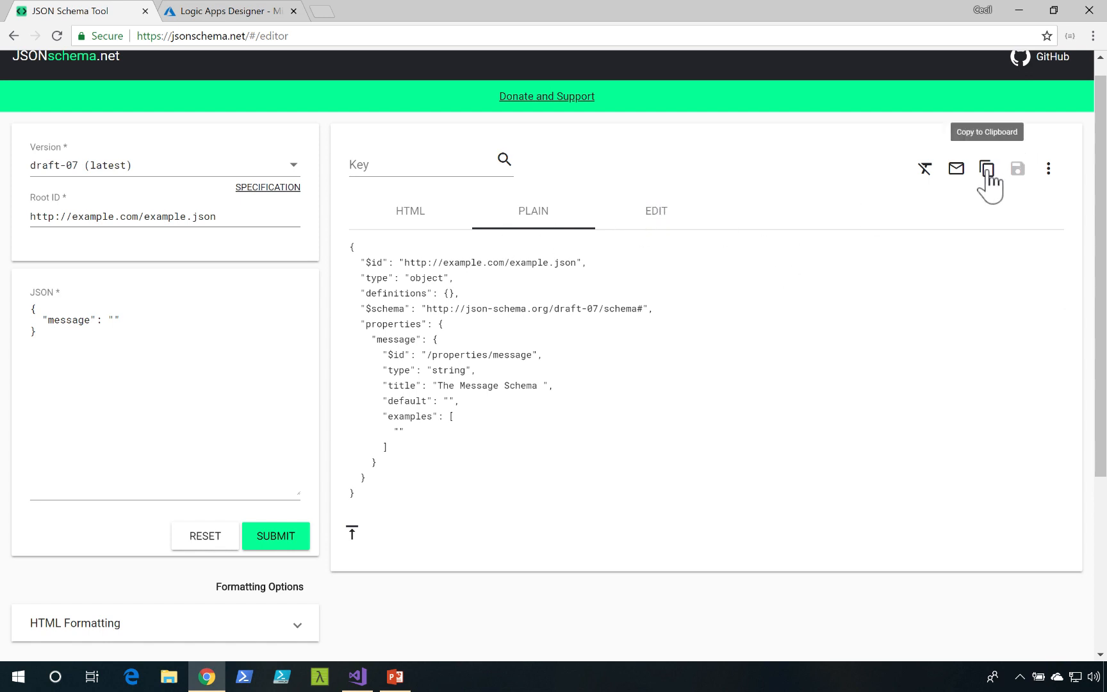
left_click(228, 11)
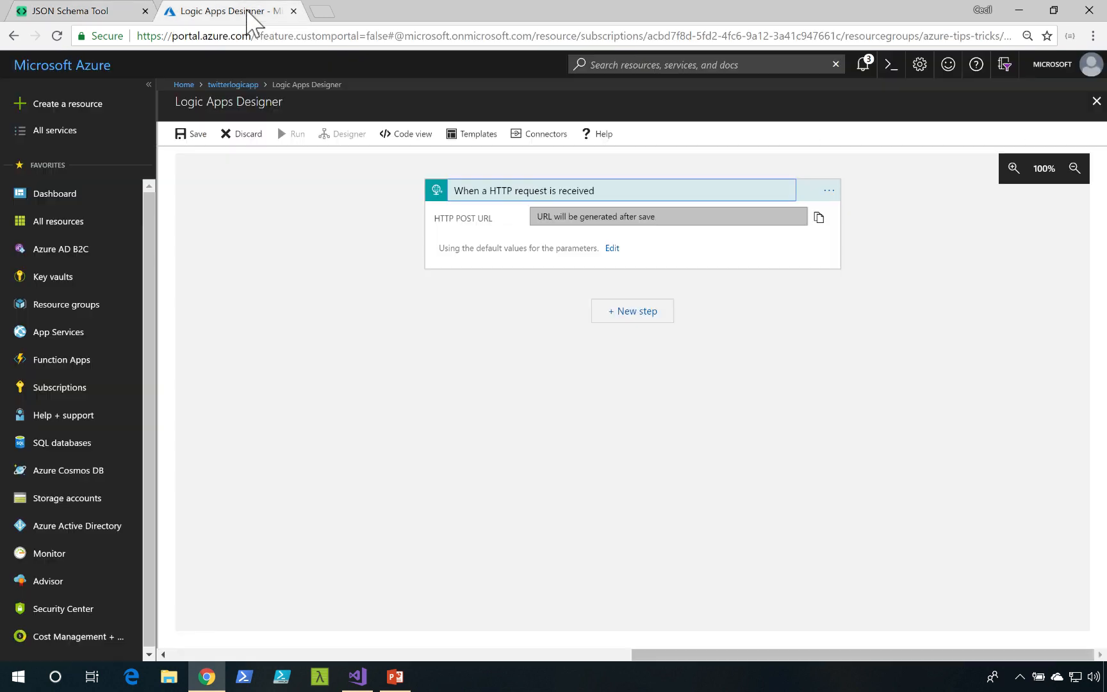
- Paste the message schema into the trigger's Request Body JSON Schema and add a new step
left_click(610, 248)
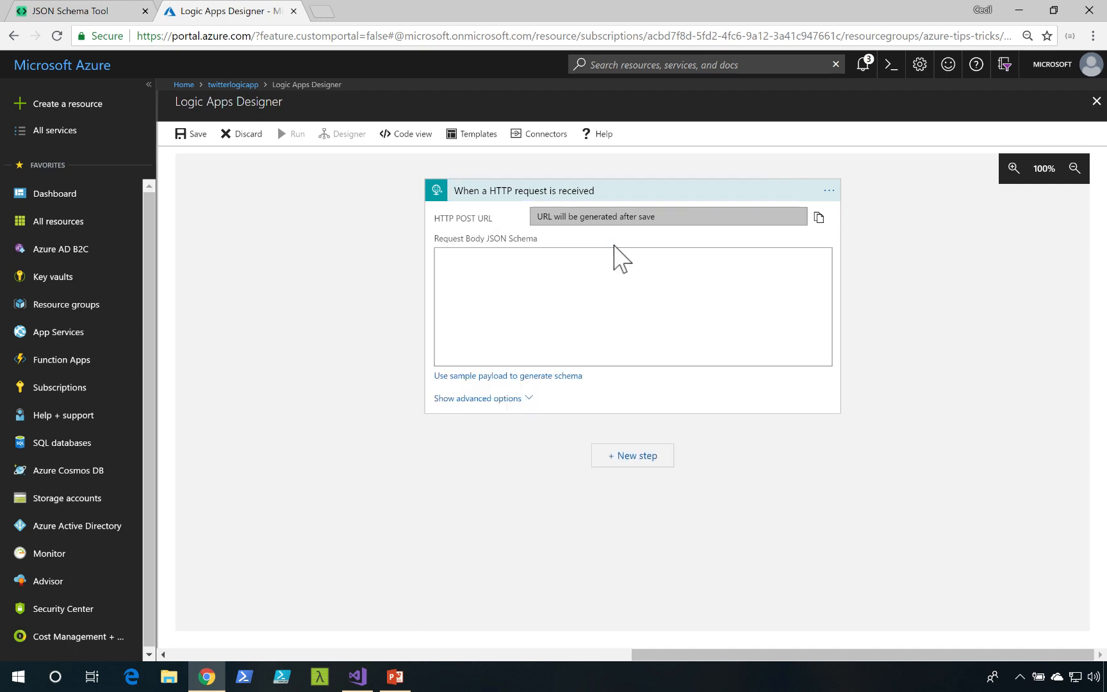
left_click(632, 306)
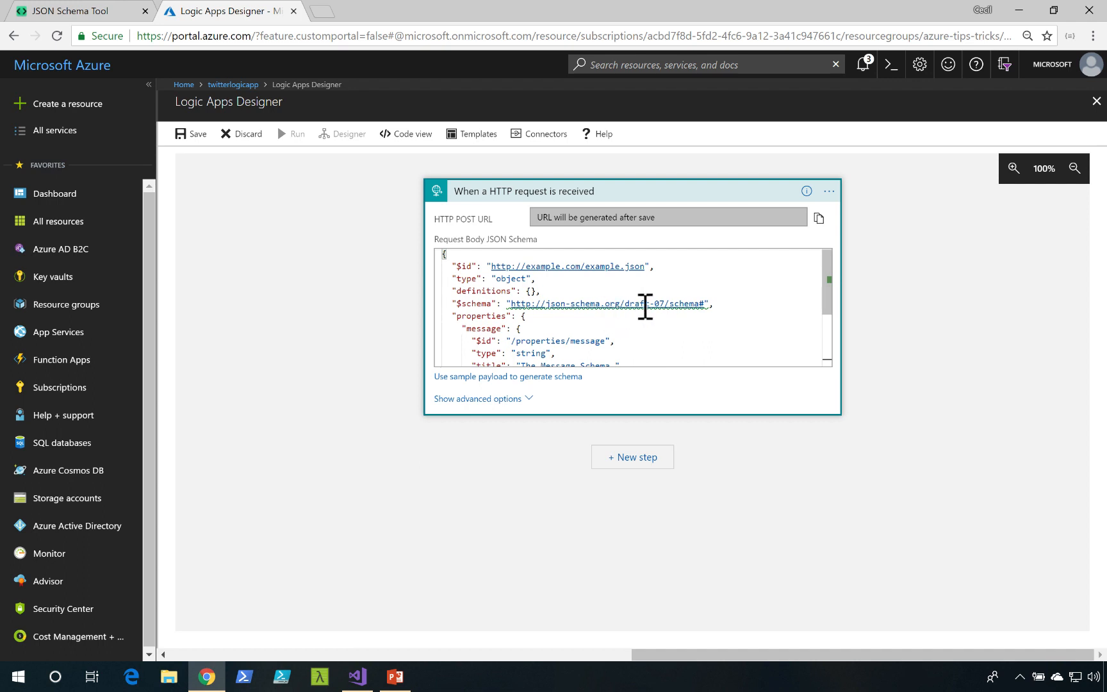
mouse_move(649, 330)
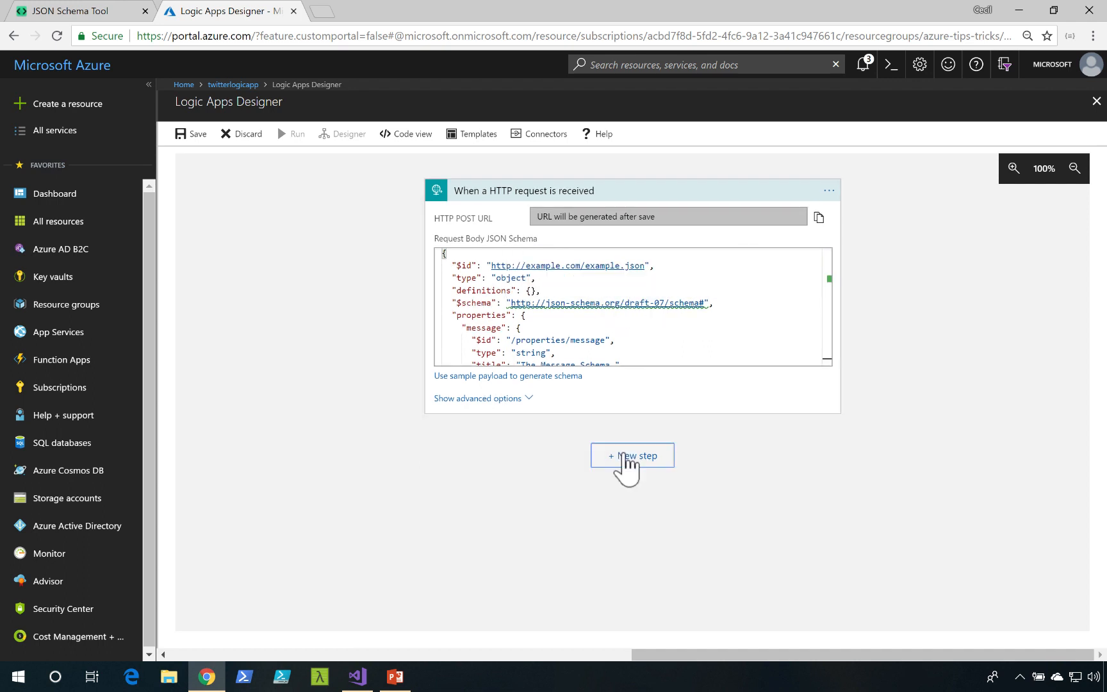
left_click(631, 456)
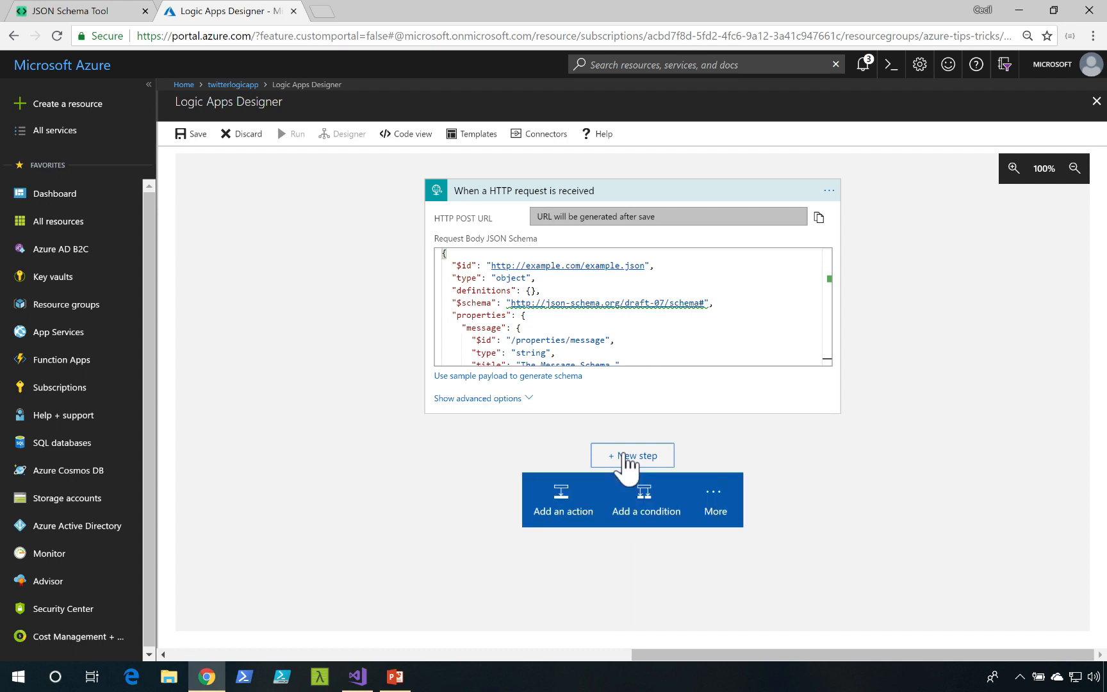
mouse_move(643, 508)
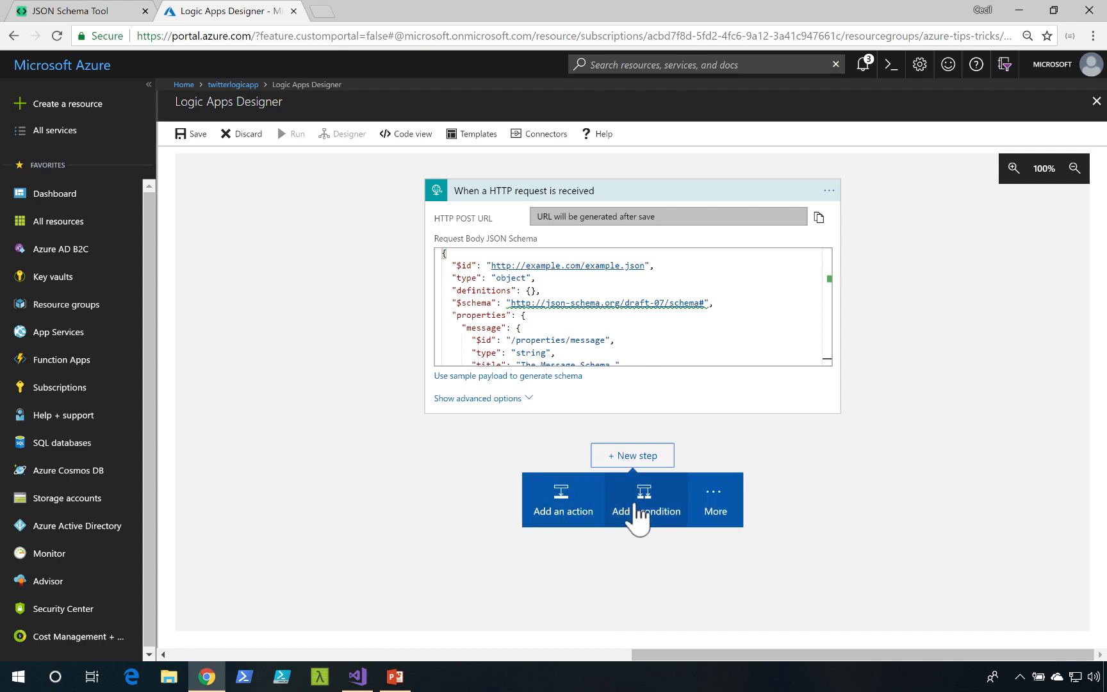